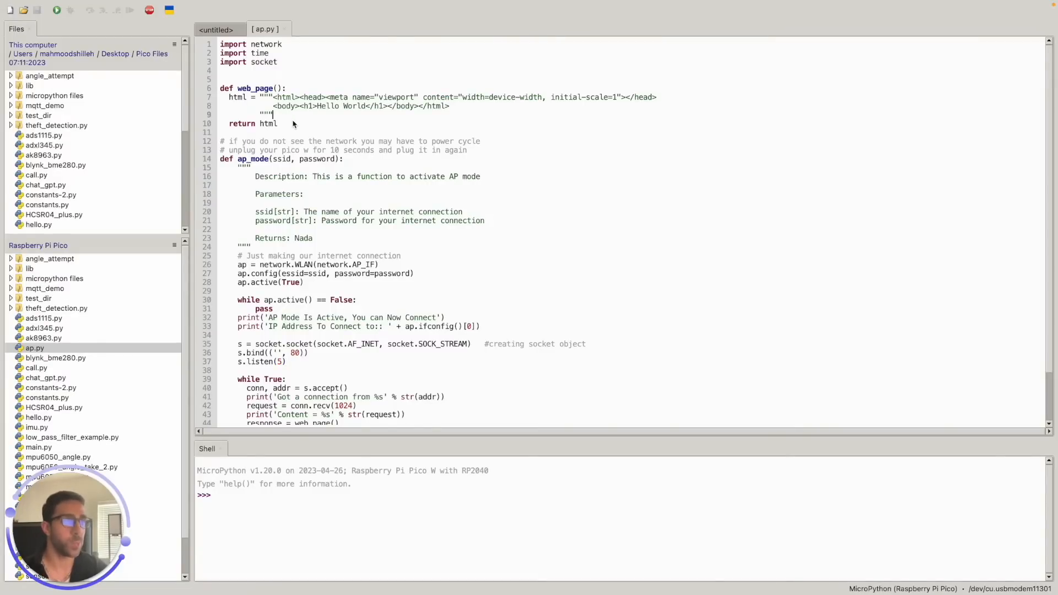
Step: Review the web_page function, then finish the ap_mode call with the 'PASSWORD' argument
{"action": "left_click_drag", "start_coordinate": [229, 88], "coordinate": [277, 123]}
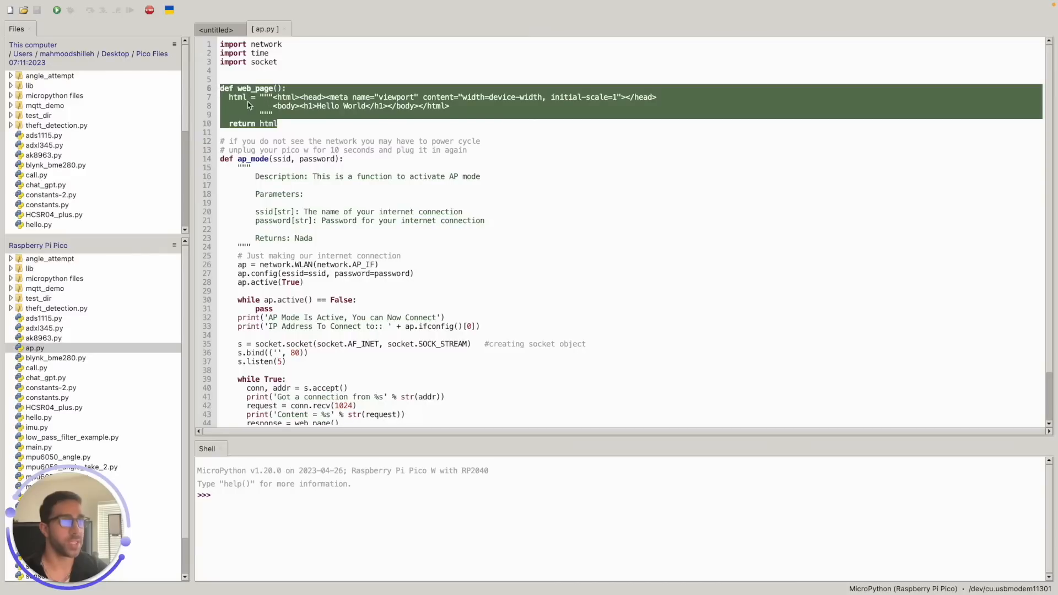
{"action": "left_click", "coordinate": [271, 114]}
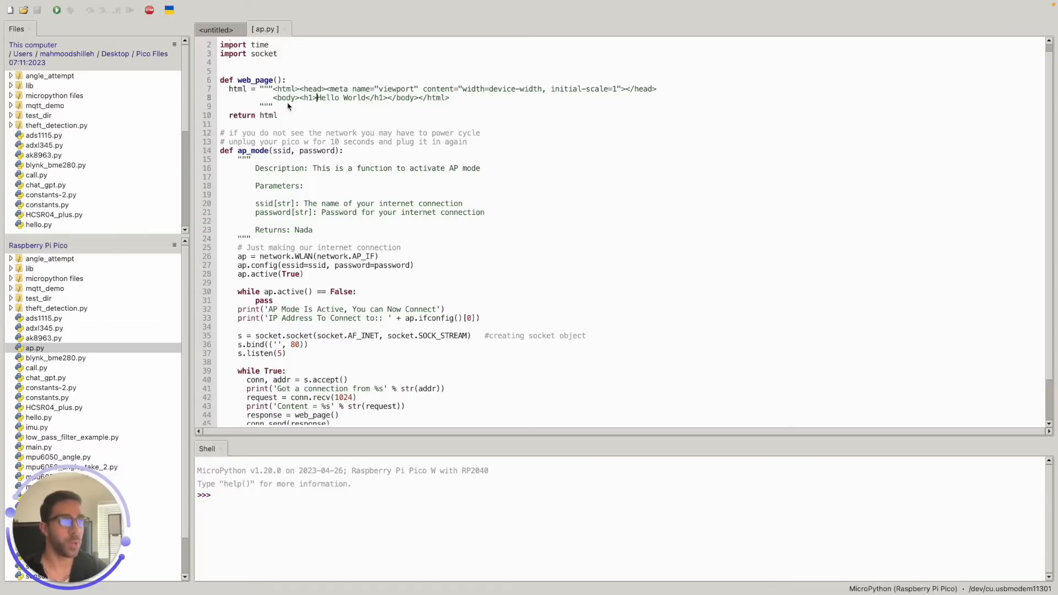
{"action": "scroll", "scroll_direction": "down", "scroll_amount": 3}
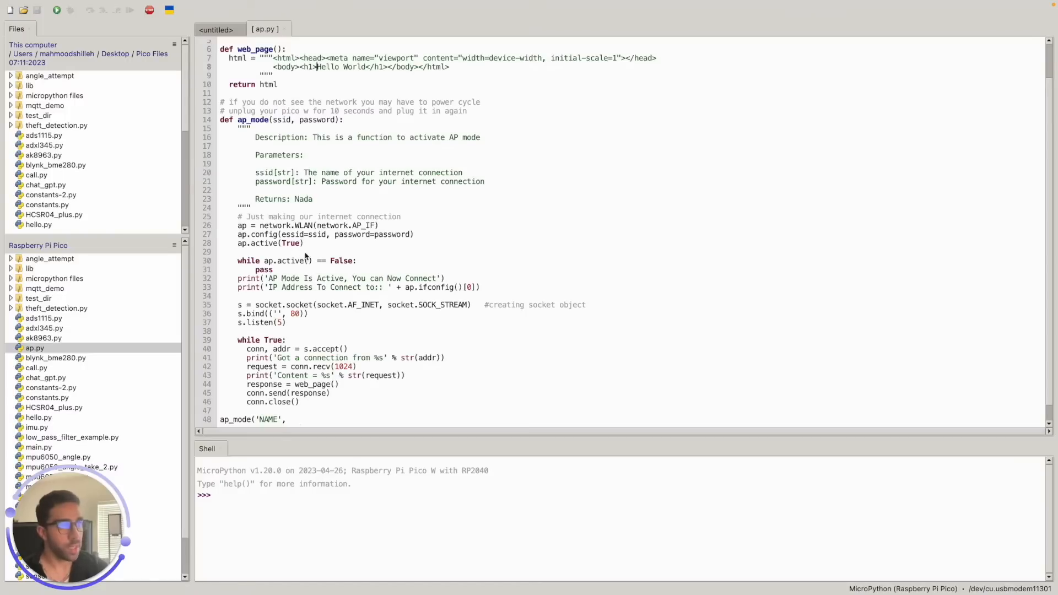
{"action": "mouse_move", "coordinate": [324, 81]}
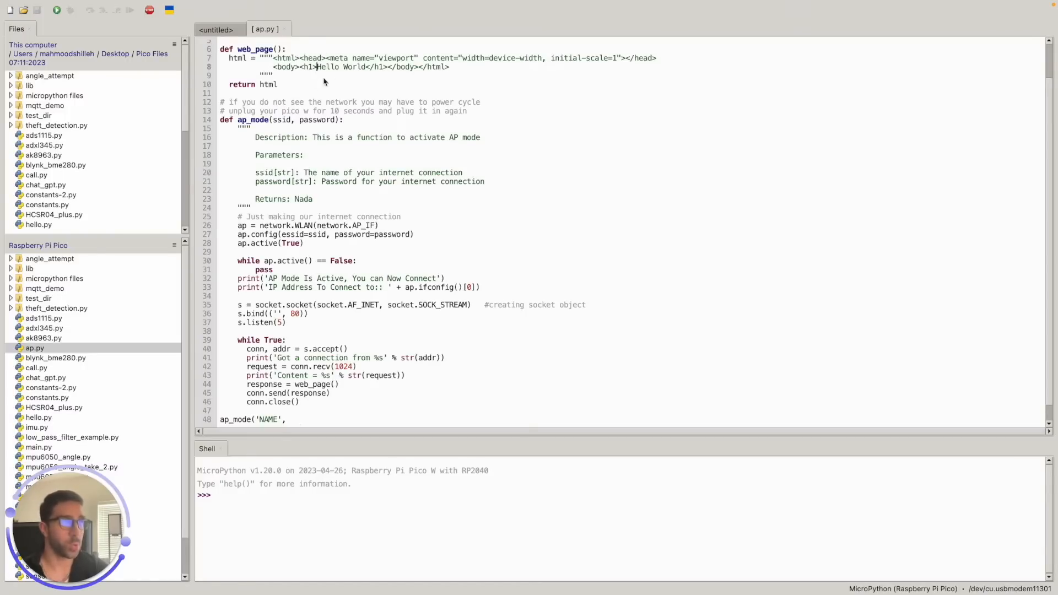
{"action": "type", "text": "'PASSWORD')"}
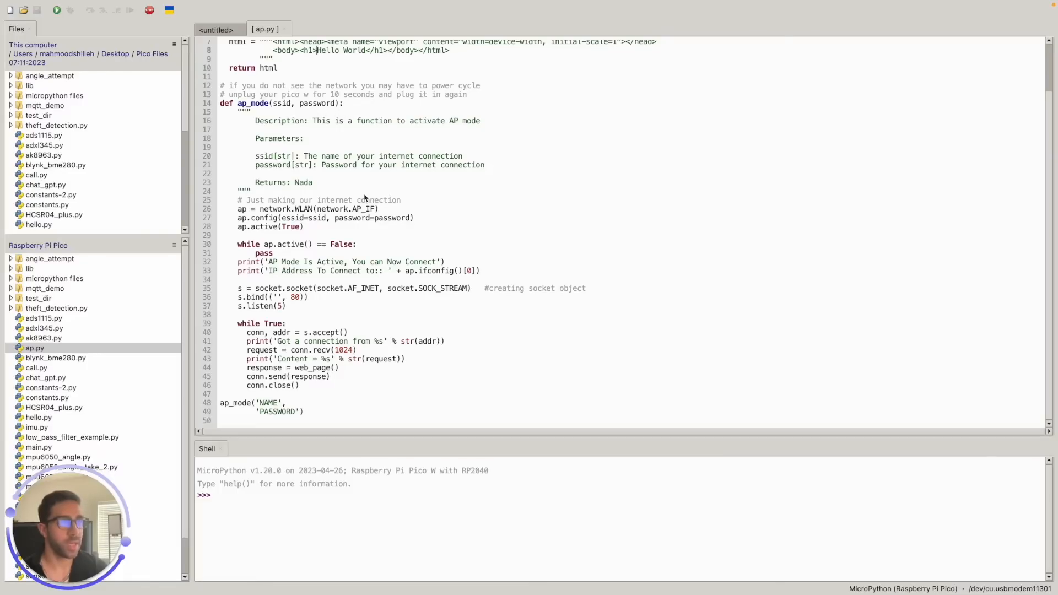
{"action": "mouse_move", "coordinate": [321, 235]}
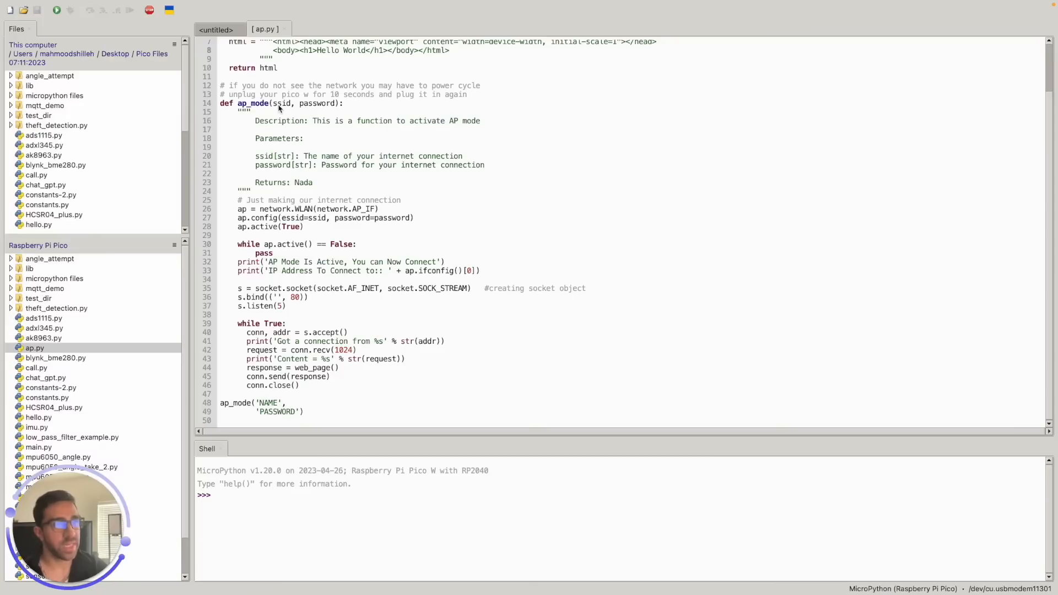
Step: Point out the ssid parameter, the 'NAME' and 'PASSWORD' arguments, and the line-27 settings that turn AP on
{"action": "double_click", "coordinate": [280, 104]}
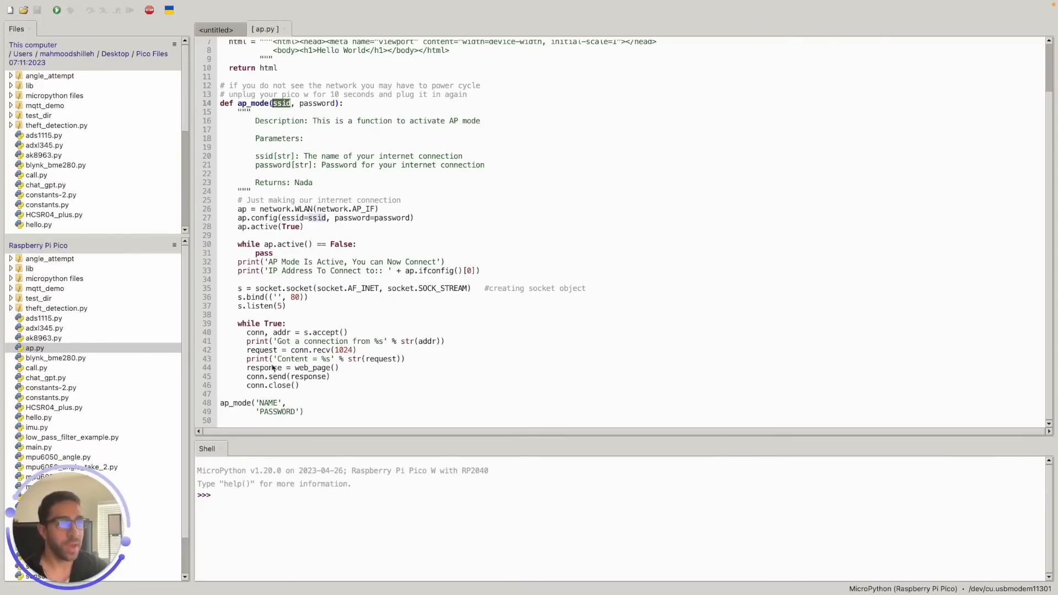
{"action": "double_click", "coordinate": [268, 404]}
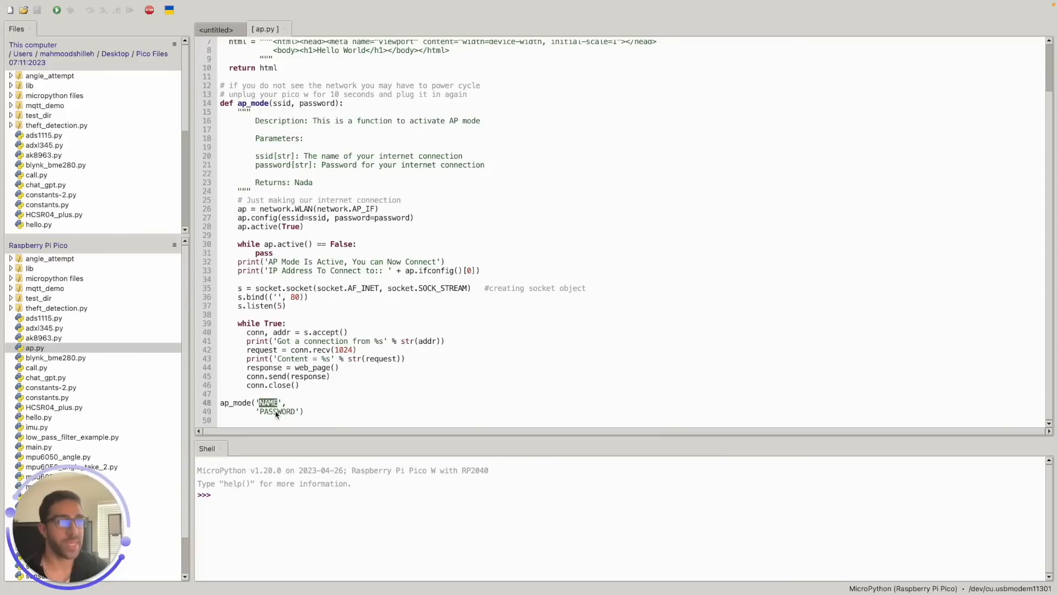
{"action": "double_click", "coordinate": [277, 412]}
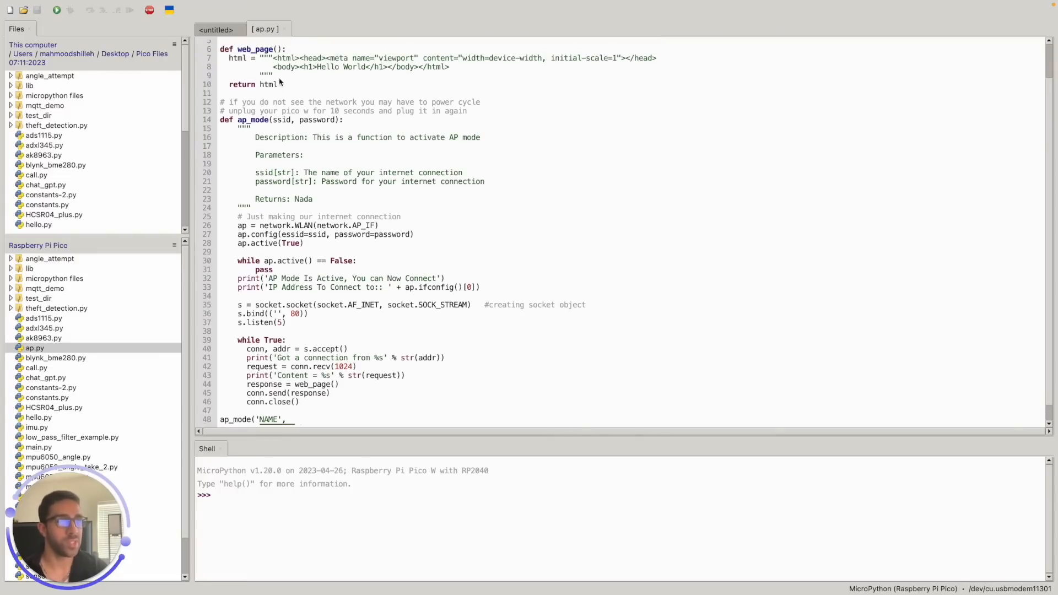
{"action": "mouse_move", "coordinate": [302, 232]}
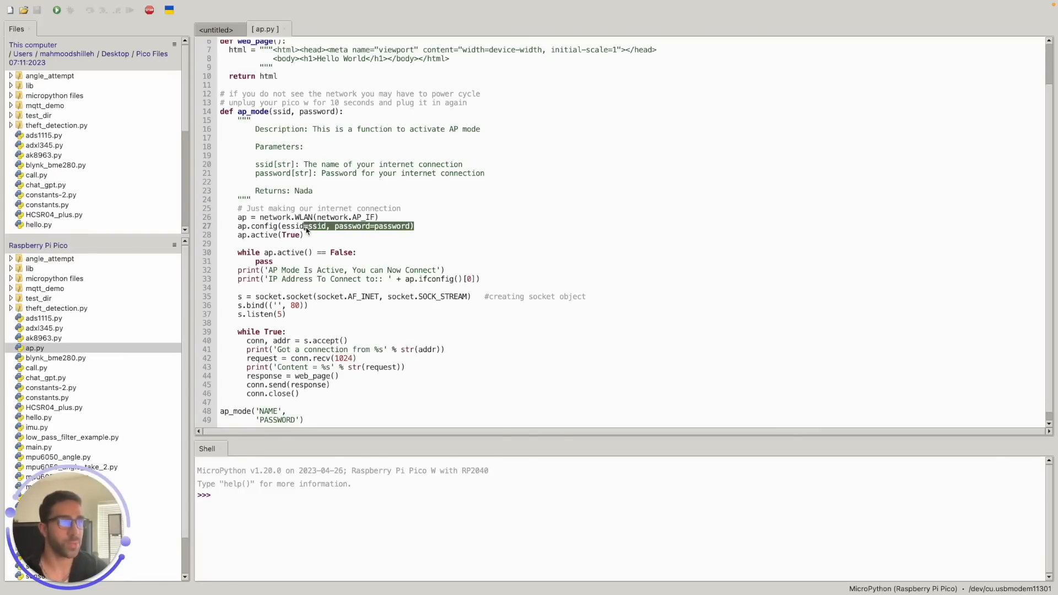
{"action": "double_click", "coordinate": [317, 226]}
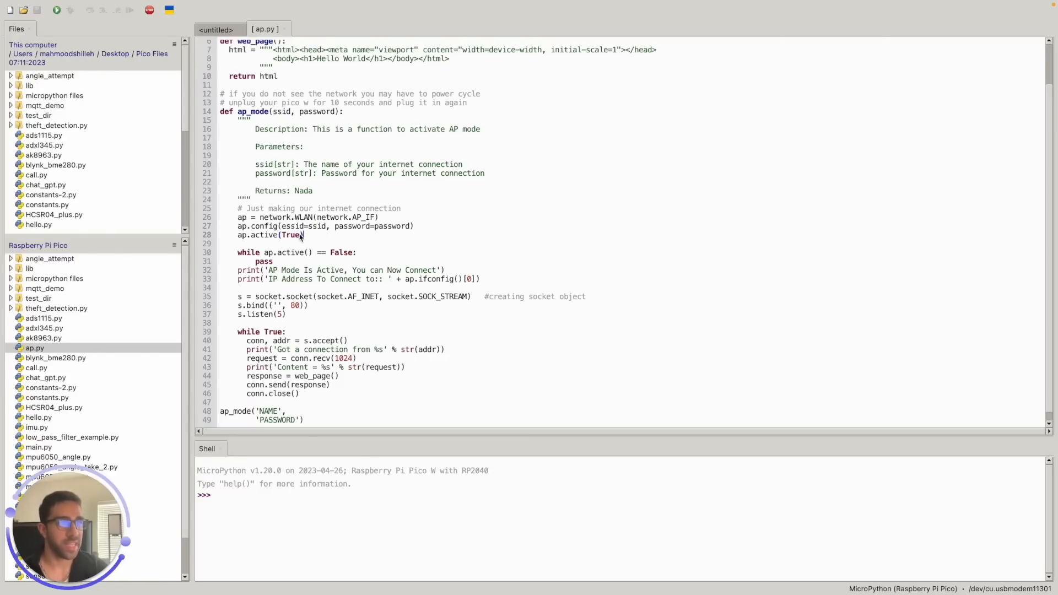
{"action": "double_click", "coordinate": [289, 235]}
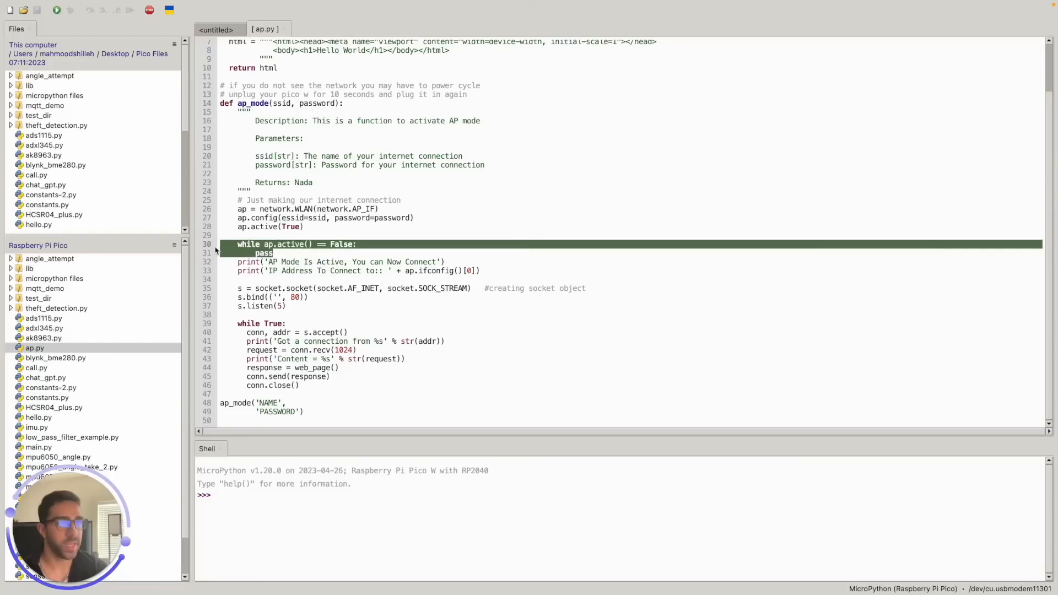
{"action": "left_click", "coordinate": [277, 253]}
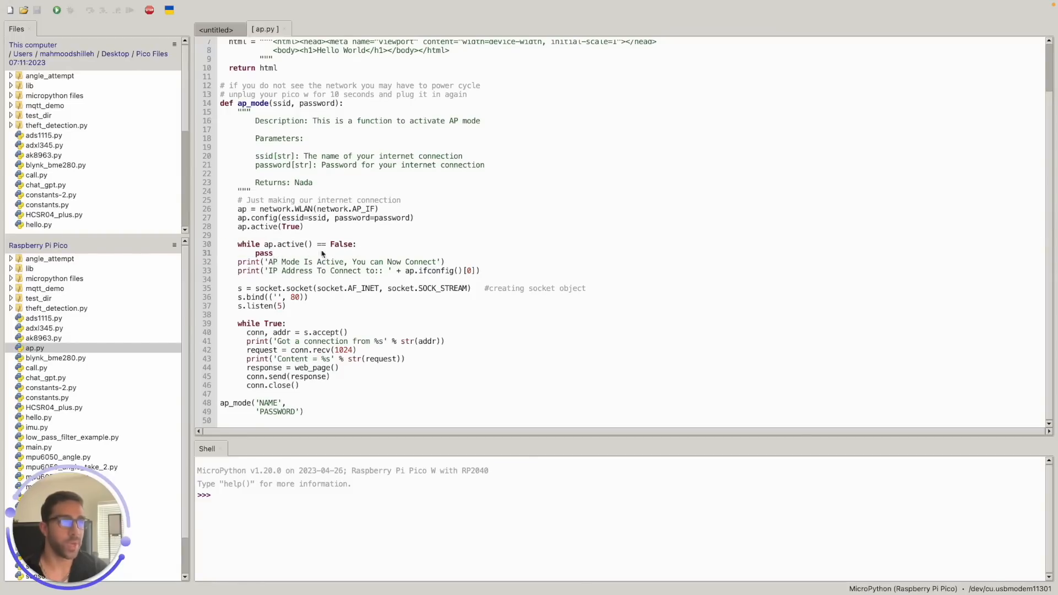
{"action": "mouse_move", "coordinate": [274, 253]}
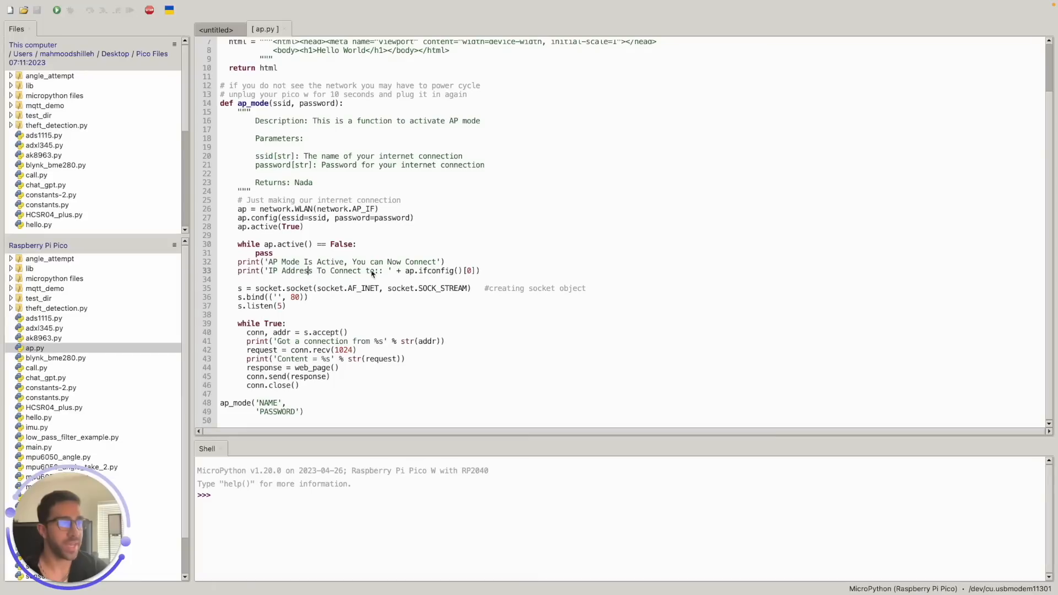
{"action": "mouse_move", "coordinate": [436, 276]}
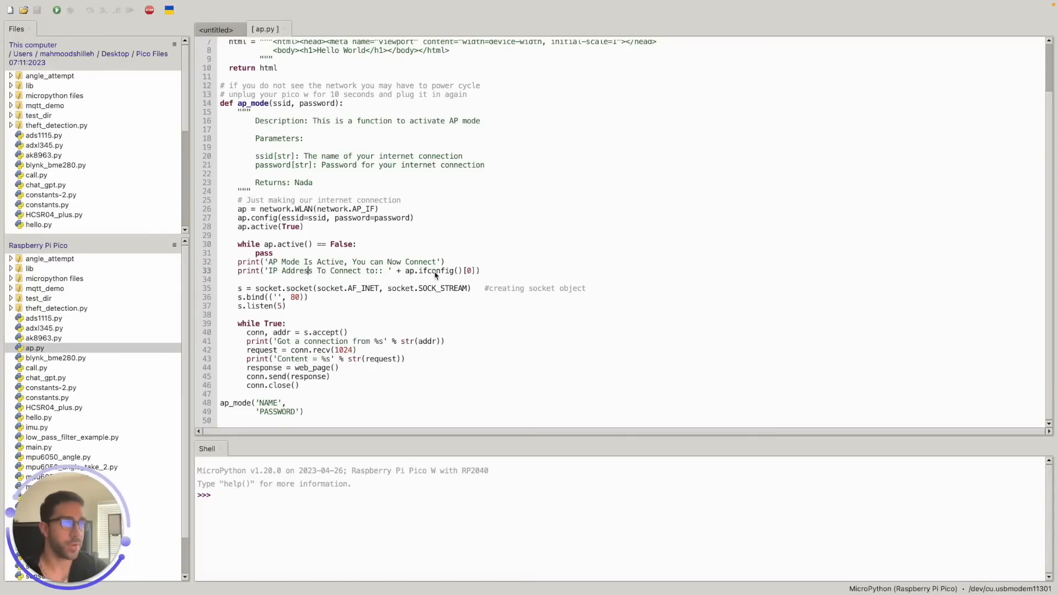
{"action": "double_click", "coordinate": [436, 271]}
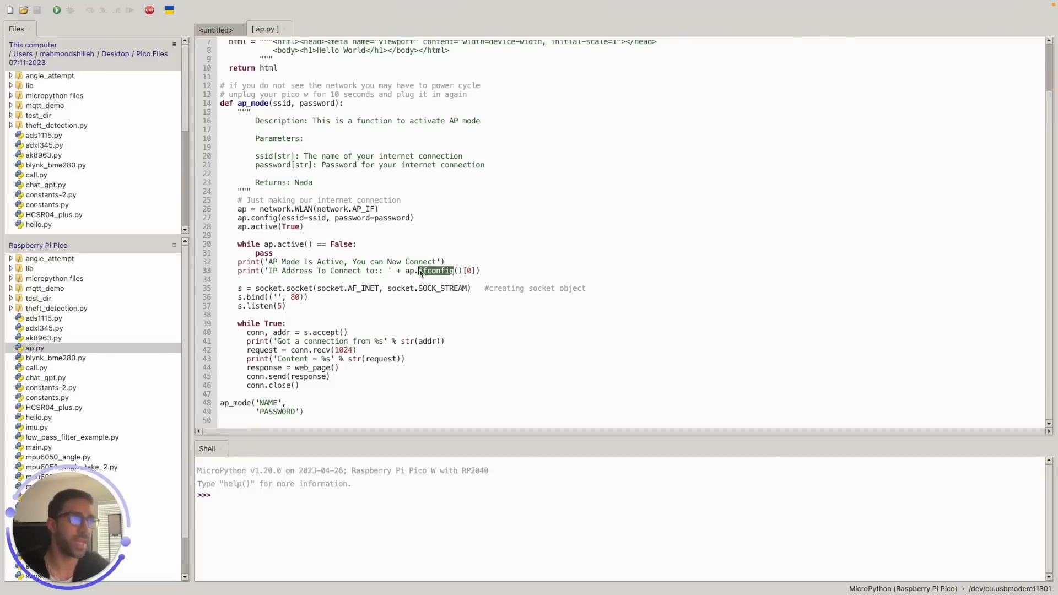
{"action": "mouse_move", "coordinate": [475, 275]}
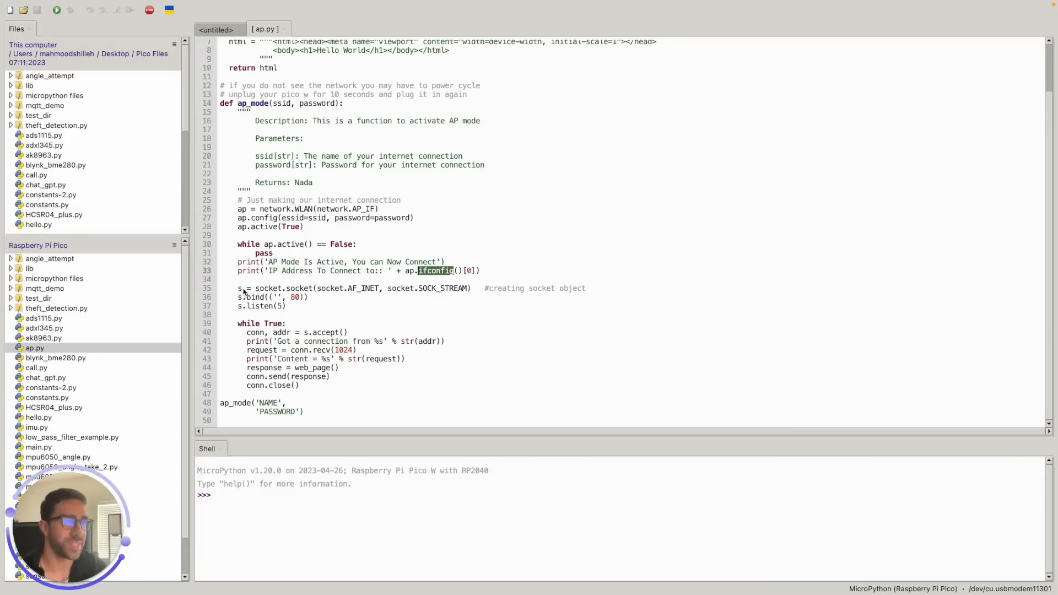
{"action": "mouse_move", "coordinate": [283, 305]}
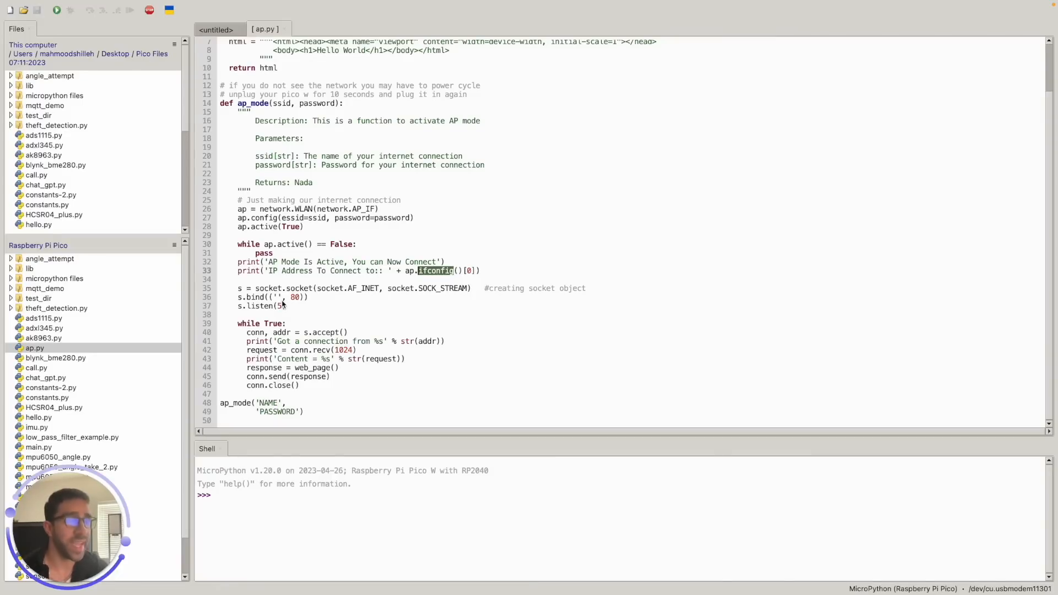
{"action": "mouse_move", "coordinate": [301, 330]}
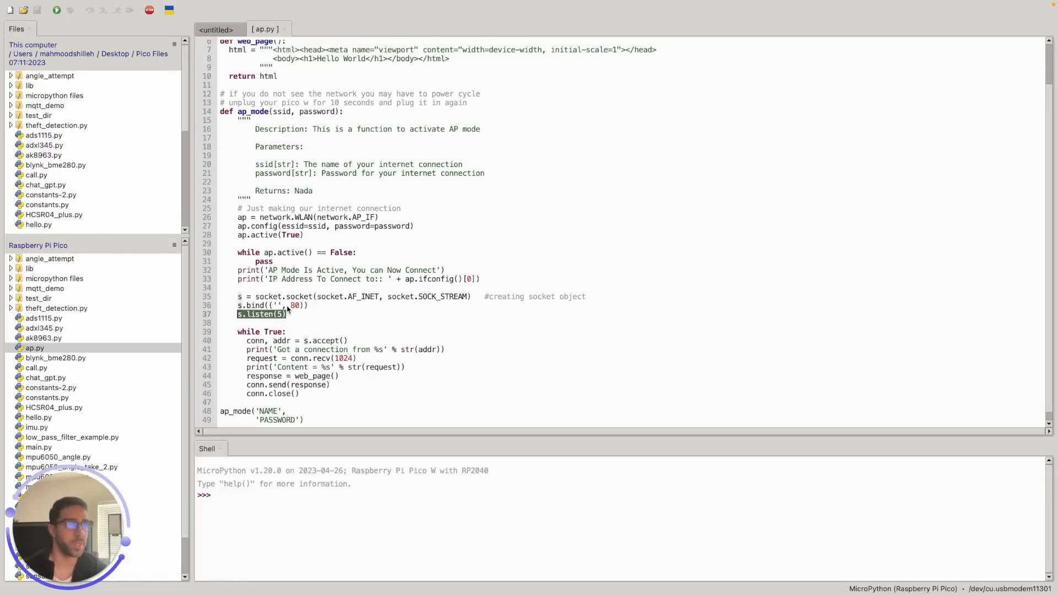
{"action": "scroll", "scroll_direction": "down", "scroll_amount": 3}
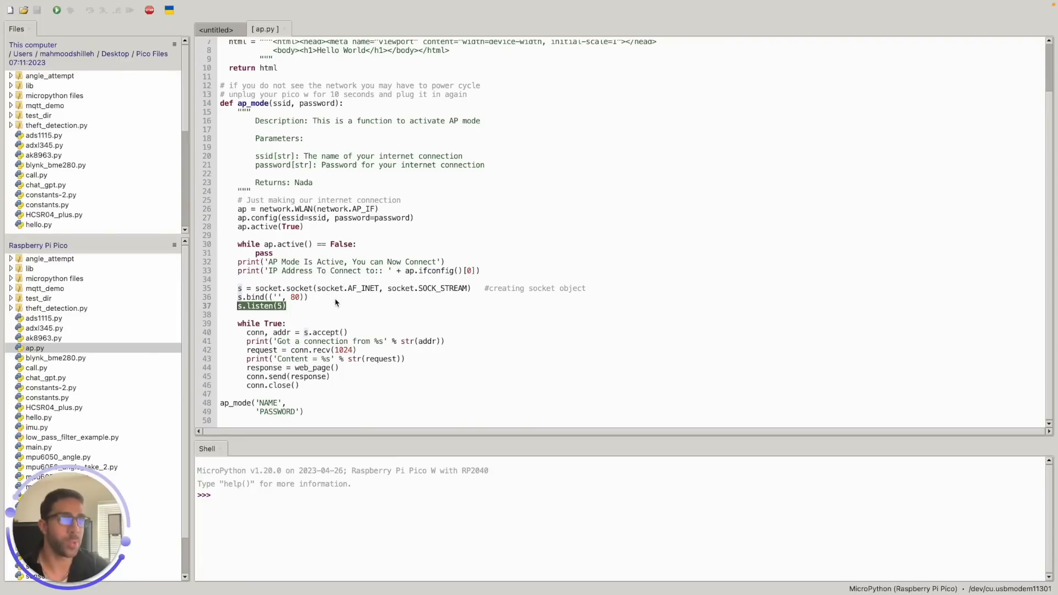
{"action": "mouse_move", "coordinate": [56, 10]}
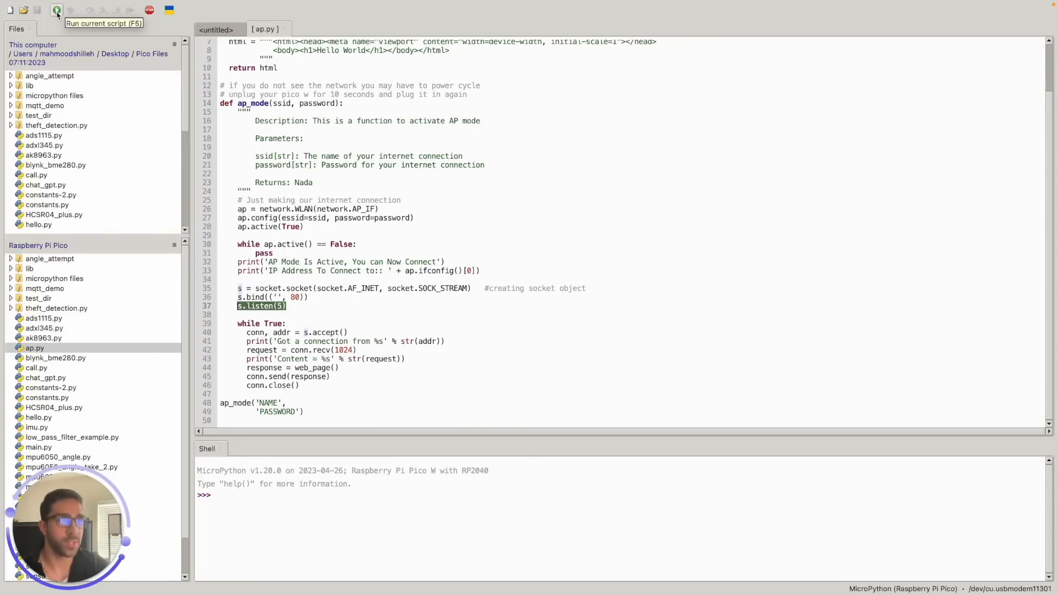
Step: Run ap.py on the Pico so the shell reports AP mode active at 192.168.4.1
{"action": "left_click", "coordinate": [56, 10]}
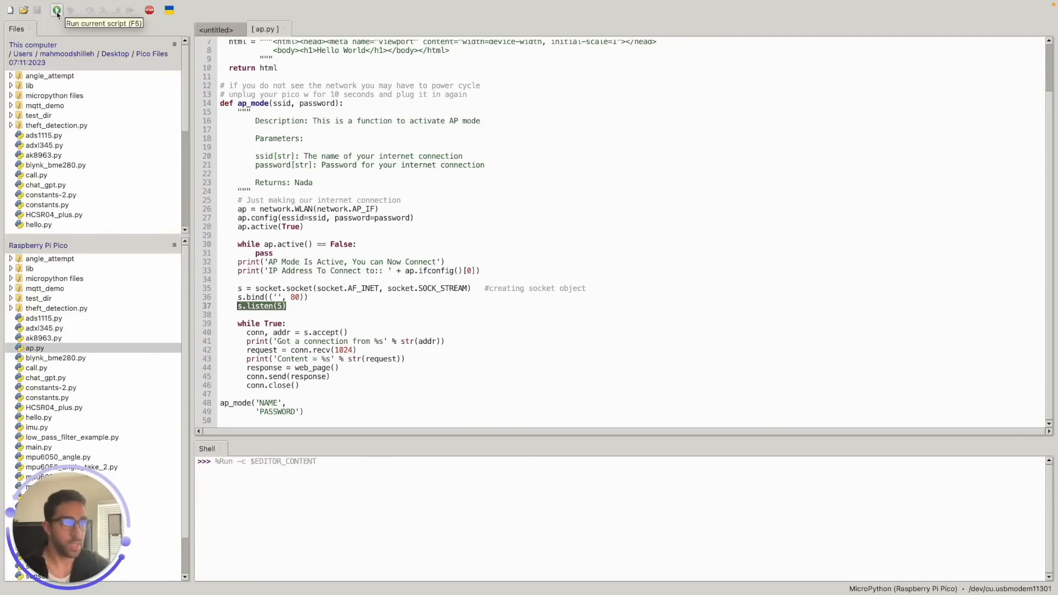
{"action": "left_click", "coordinate": [57, 10]}
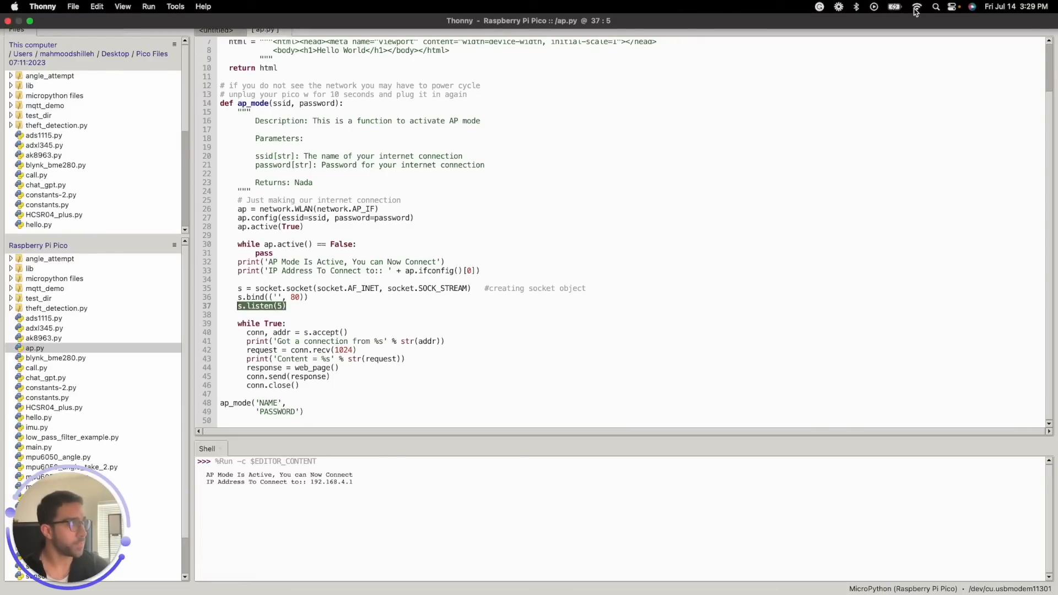
Step: Browse the macOS Wi-Fi menu's nearby networks looking for the Pico's access point
{"action": "left_click", "coordinate": [916, 7]}
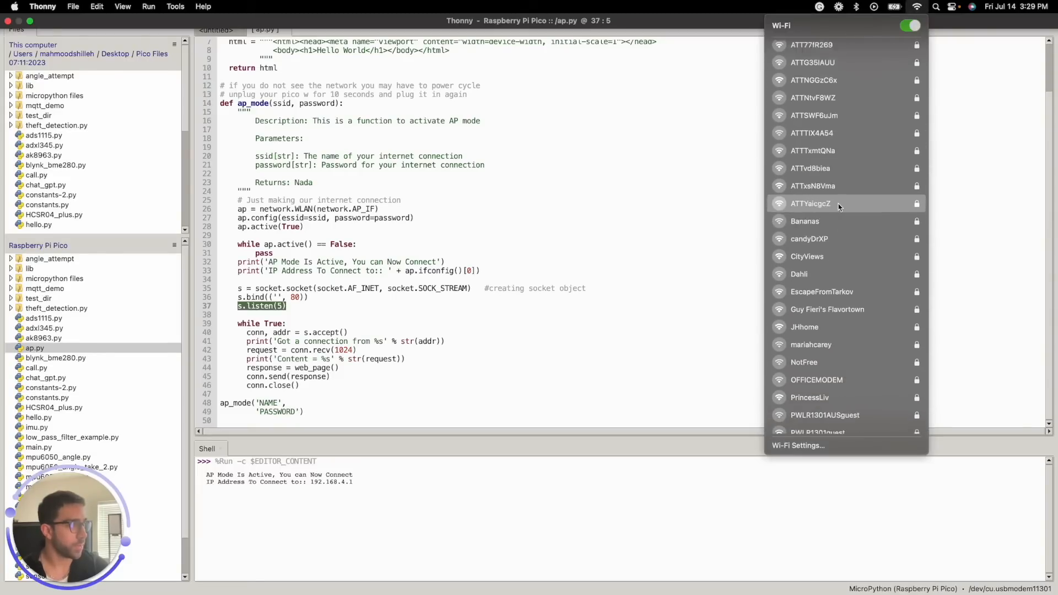
{"action": "scroll", "scroll_direction": "down", "scroll_amount": 3}
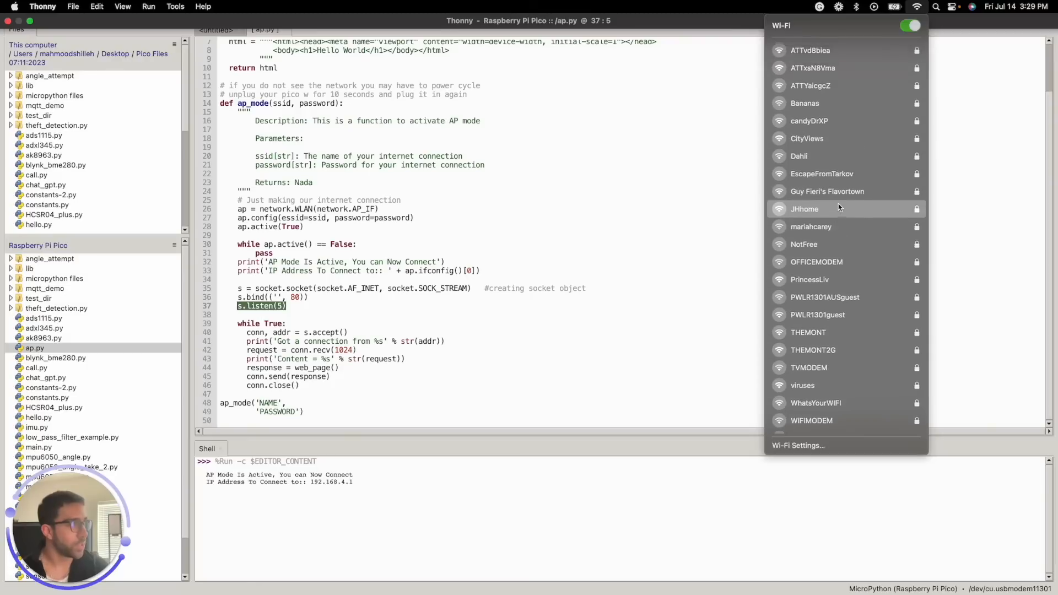
{"action": "scroll", "scroll_direction": "down", "scroll_amount": 3}
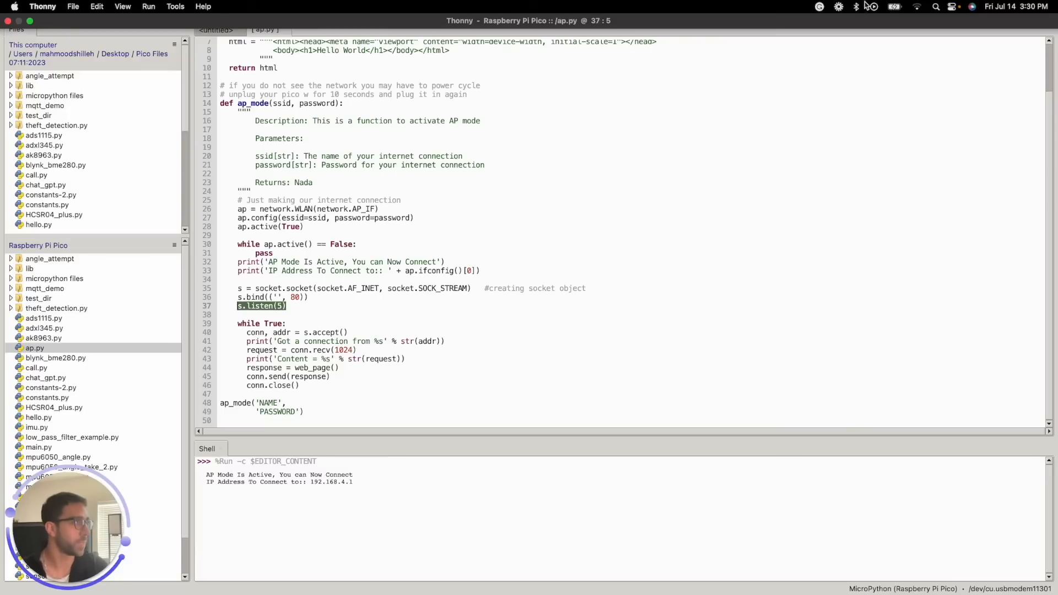
{"action": "left_click", "coordinate": [919, 7]}
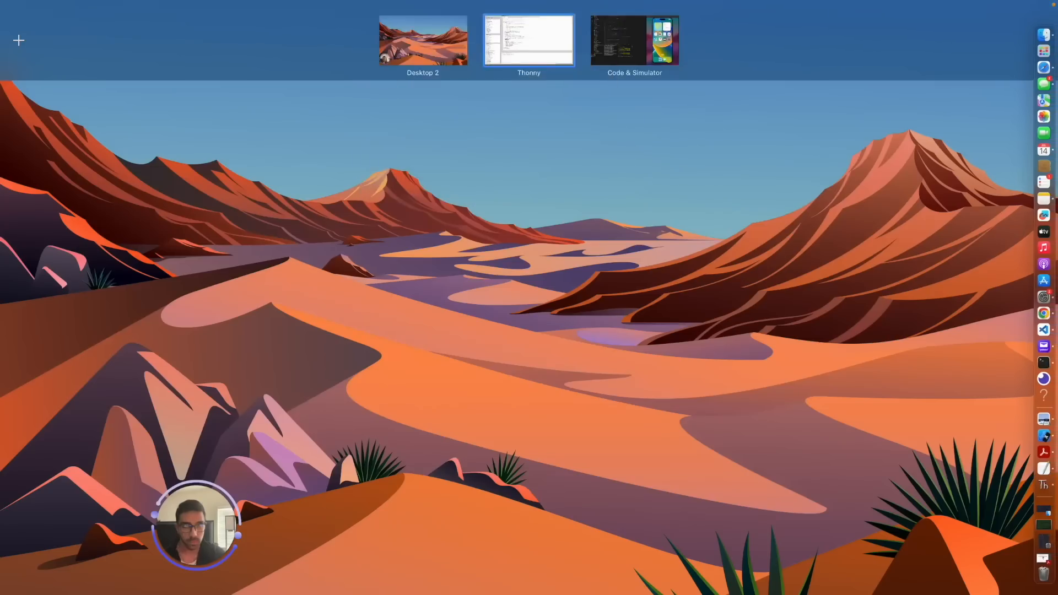
{"action": "left_click", "coordinate": [528, 40]}
{"action": "type", "text": "http://"}
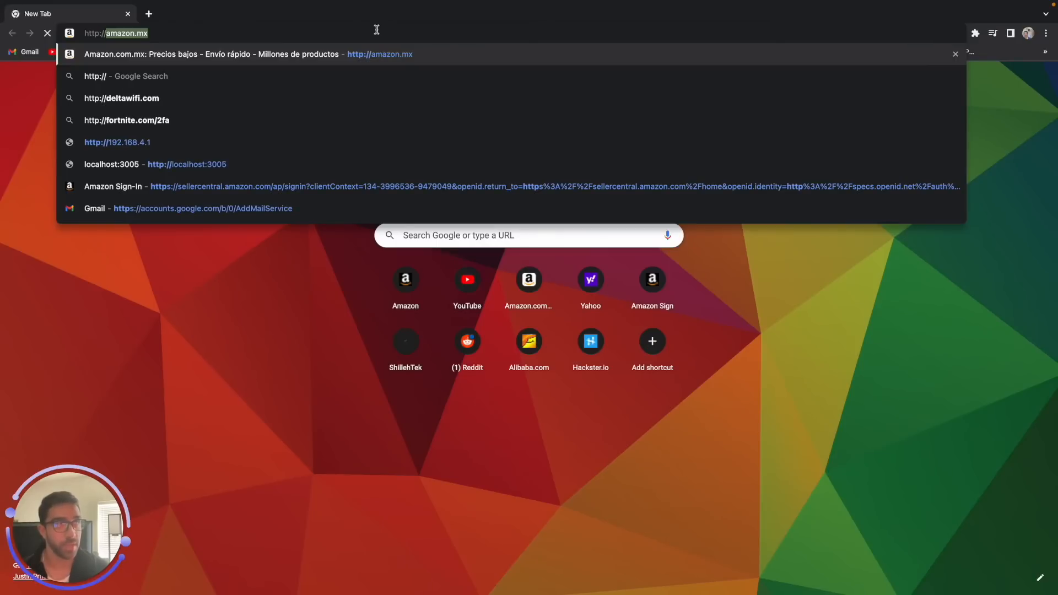
{"action": "left_click", "coordinate": [116, 142]}
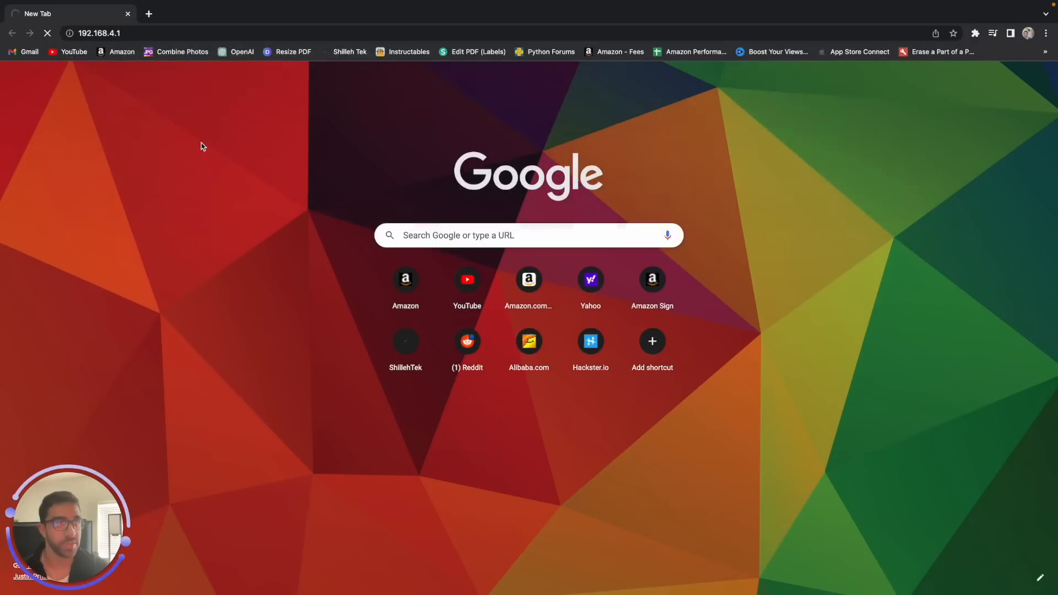